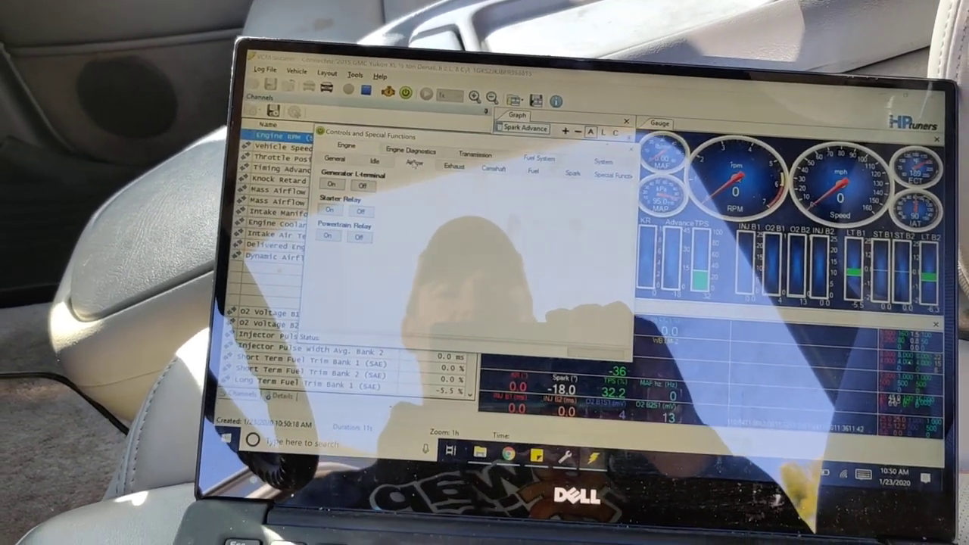
- Show the Airflow special functions under Engine, with throttle, intake manifold and turbo controls
click(415, 164)
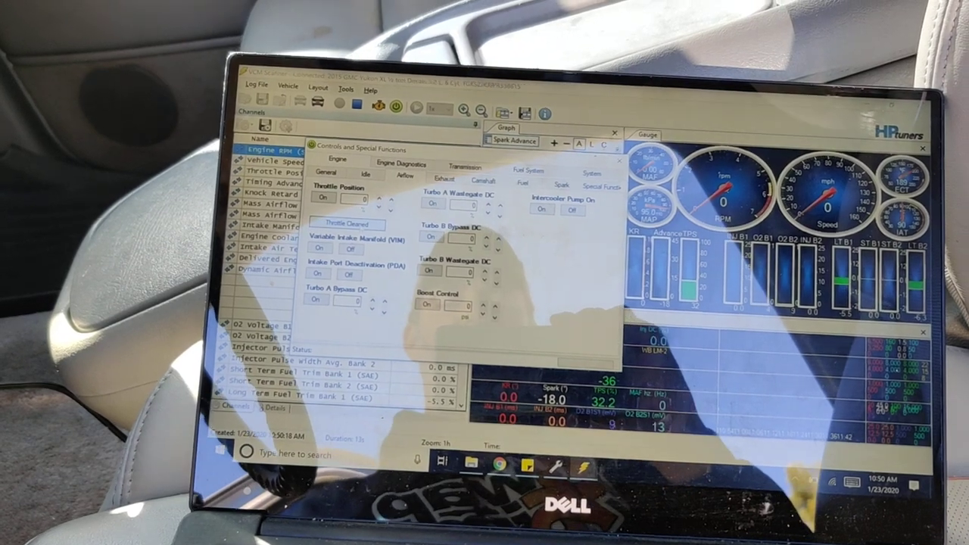